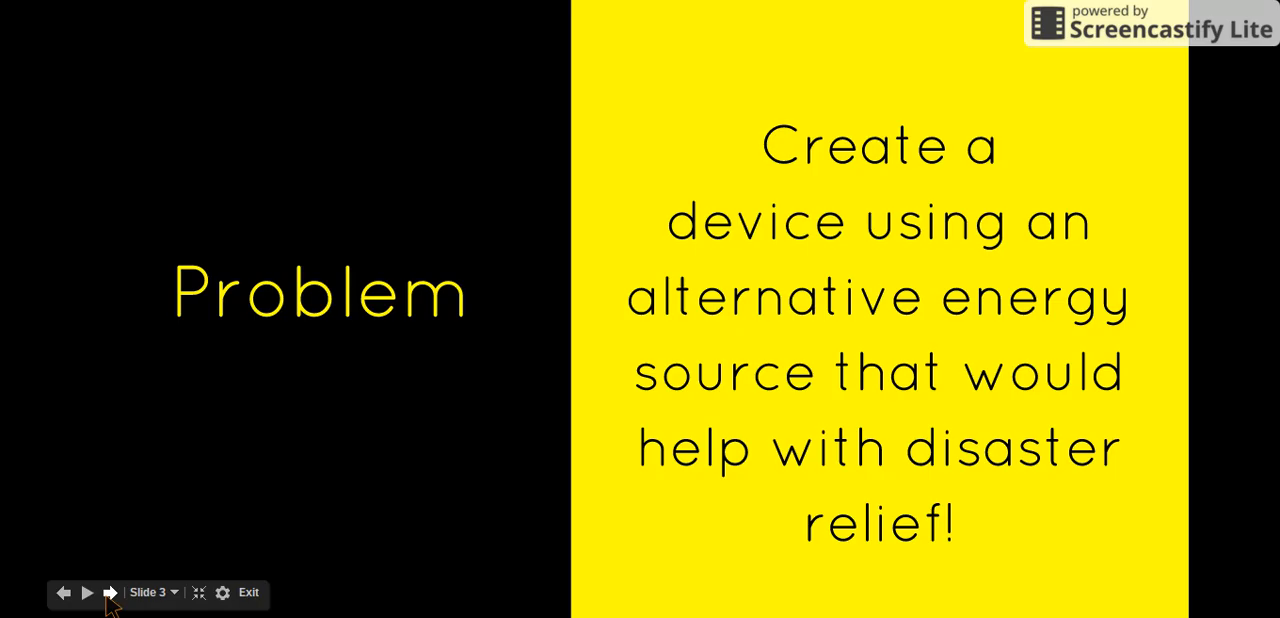
# - Advance past the Problem and Solar Panels slides to slide 5, the bubble wrap box
pyautogui.click(110, 592)
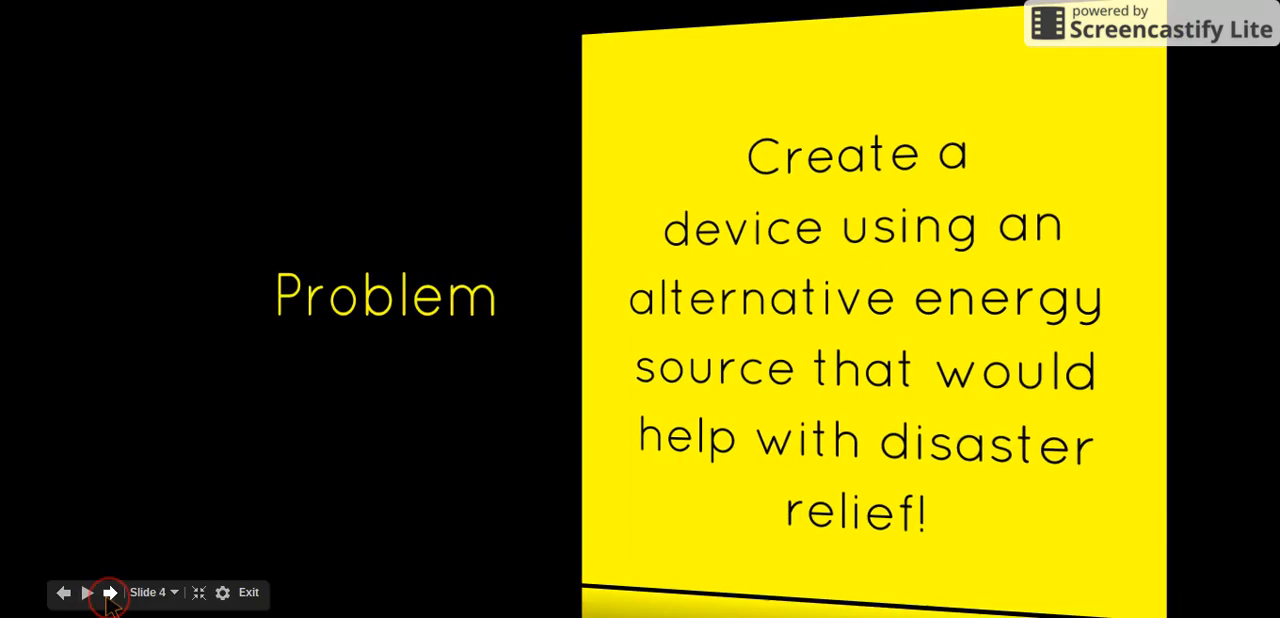
pyautogui.click(109, 592)
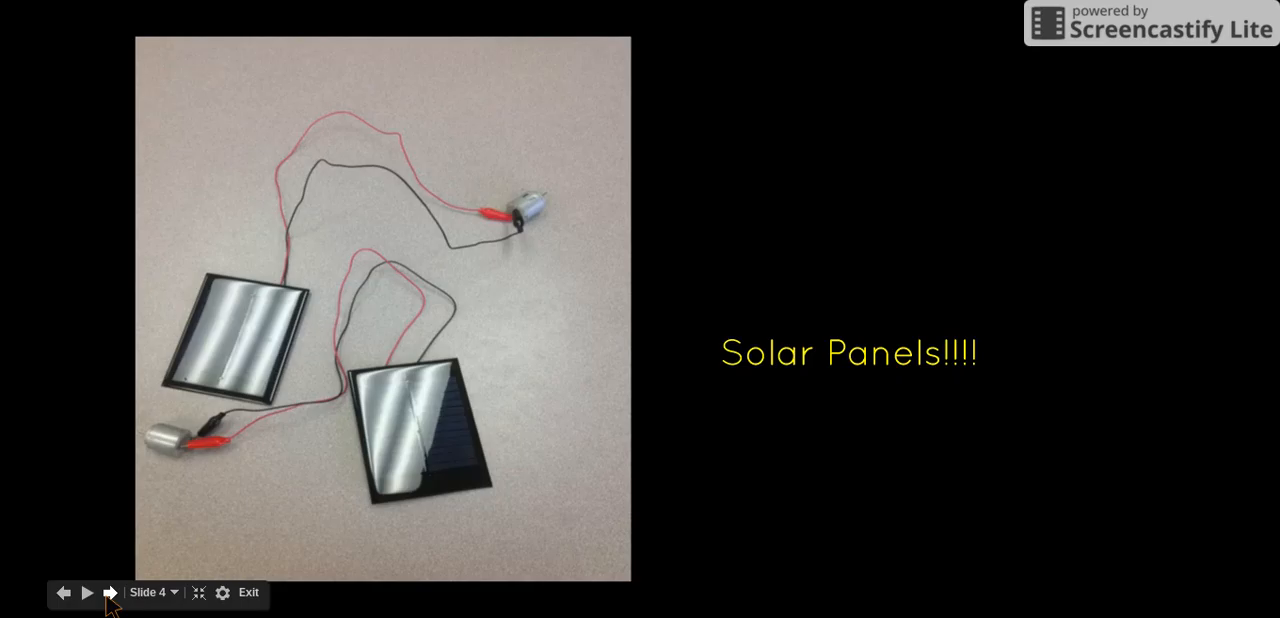
pyautogui.click(110, 592)
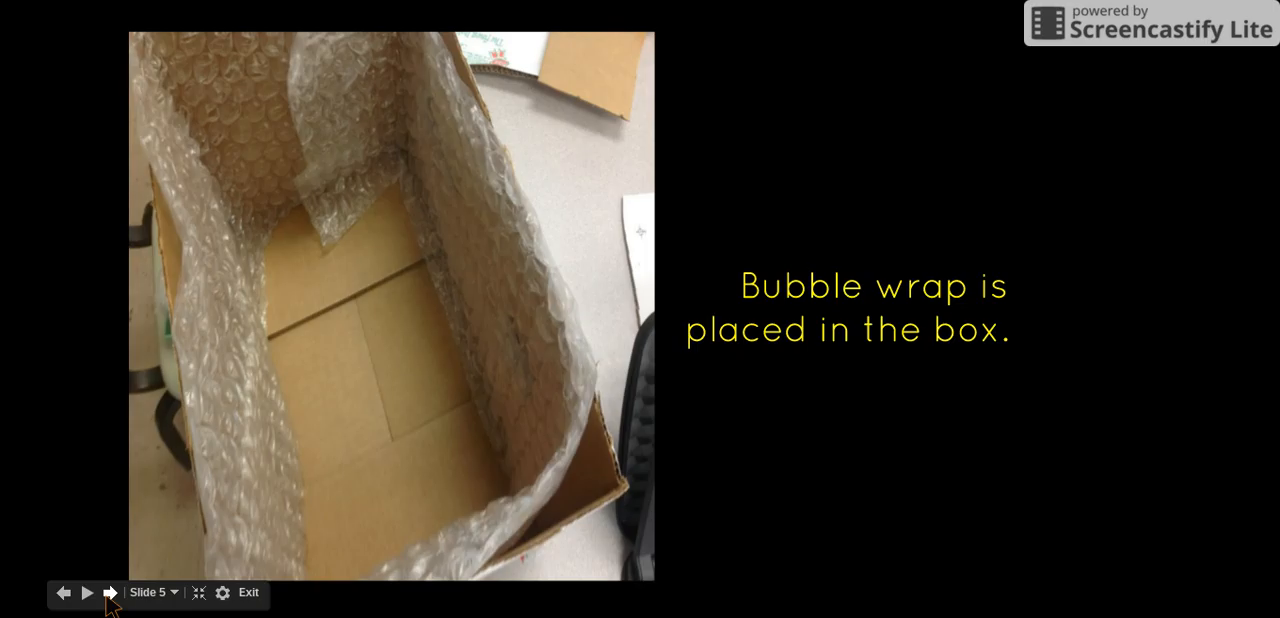
# - Advance through the generator interior slide to slide 10, the taped-pencil axle
pyautogui.click(110, 593)
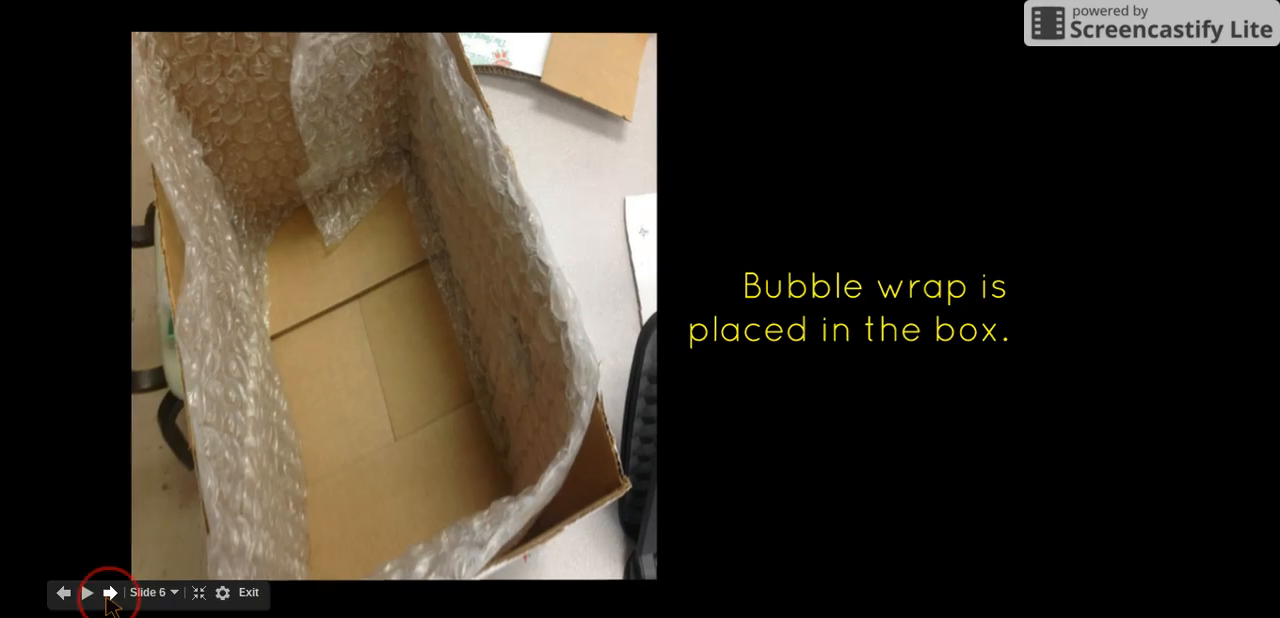
pyautogui.click(110, 592)
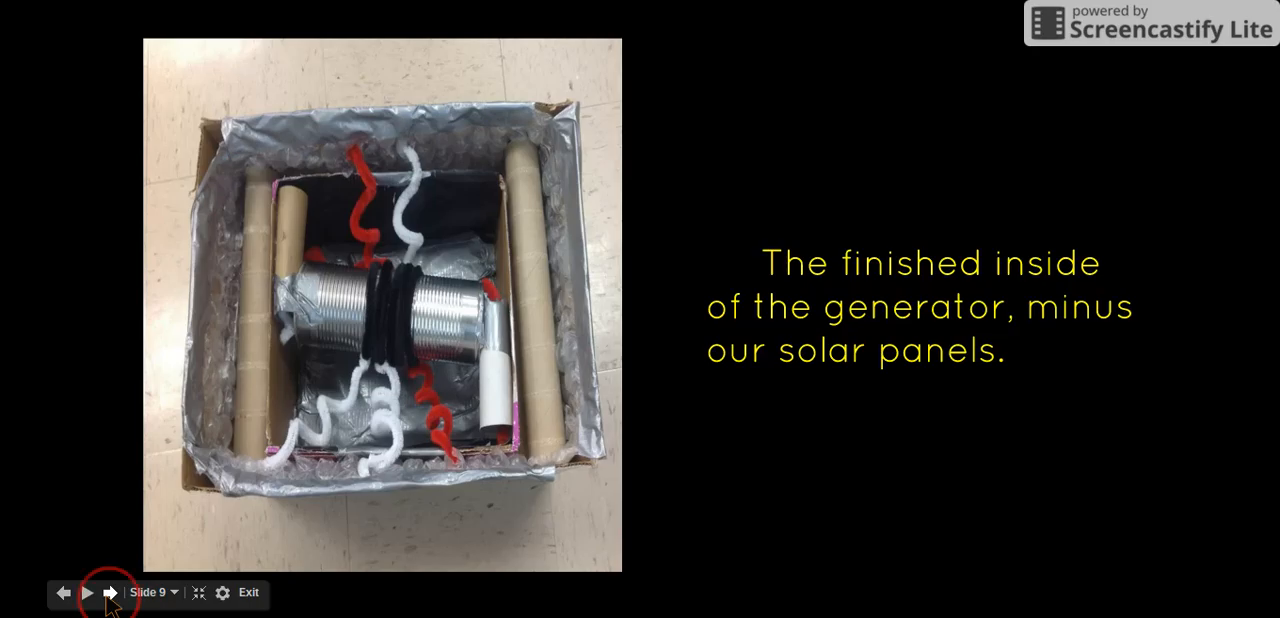
pyautogui.click(110, 592)
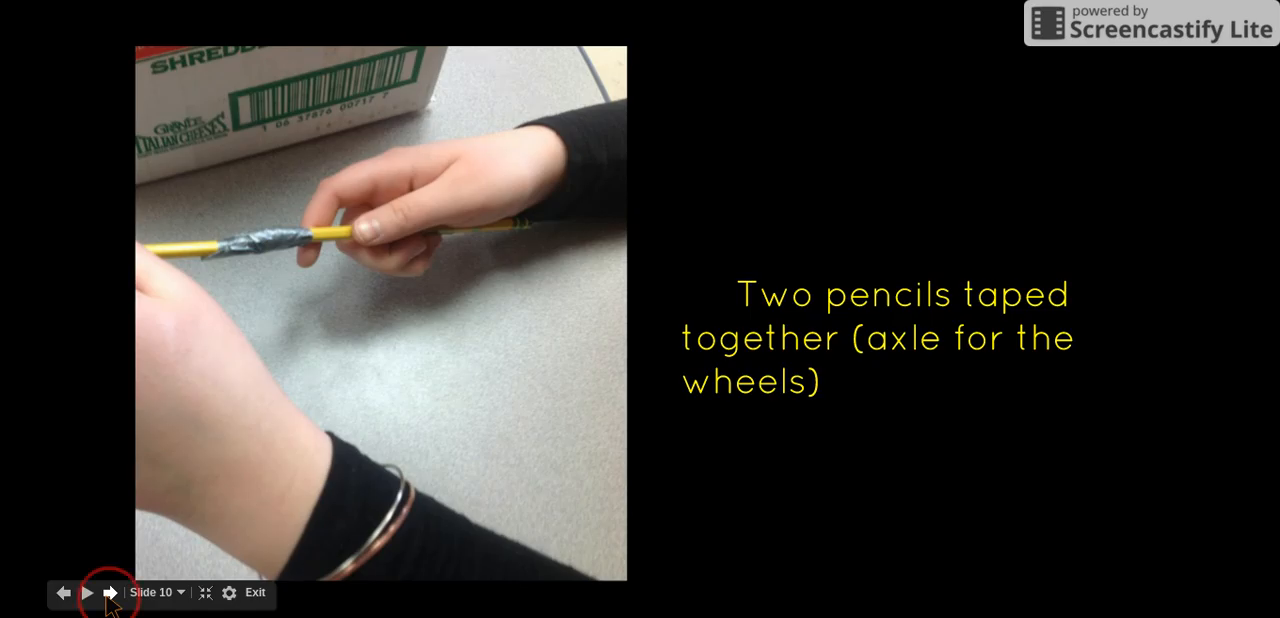
# - Advance the slideshow to slide 12, "Cost to make"
pyautogui.click(110, 592)
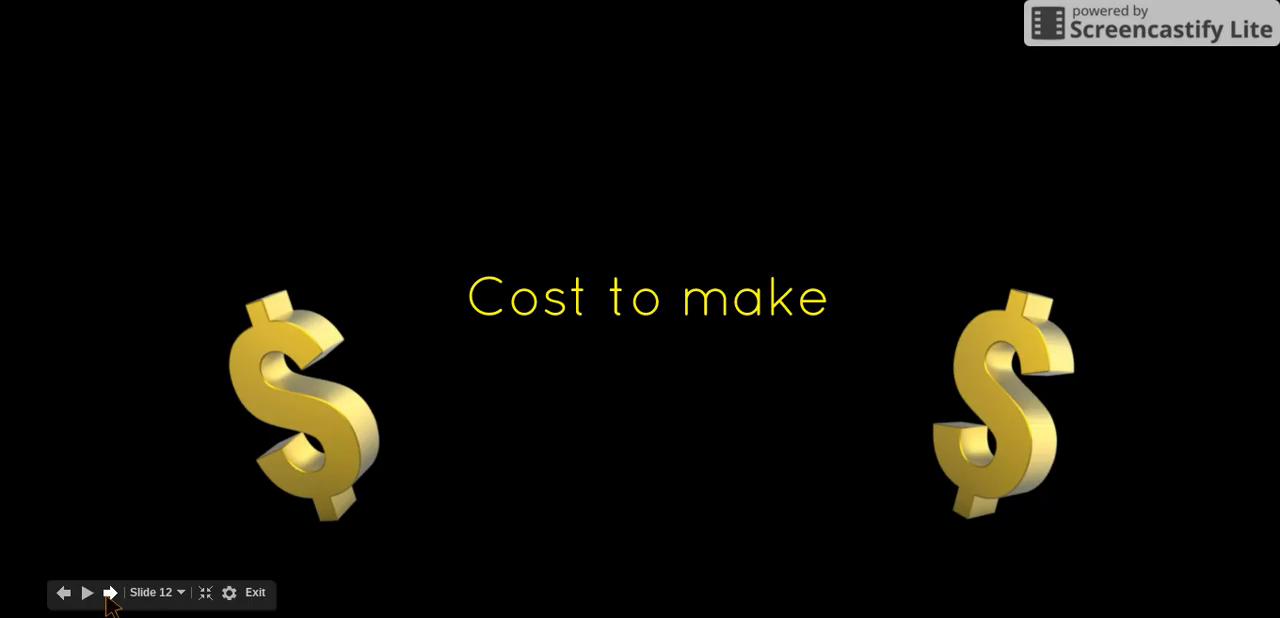
# - Advance three slides to slide 15, "Why People Should Buy our Product"
pyautogui.click(110, 593)
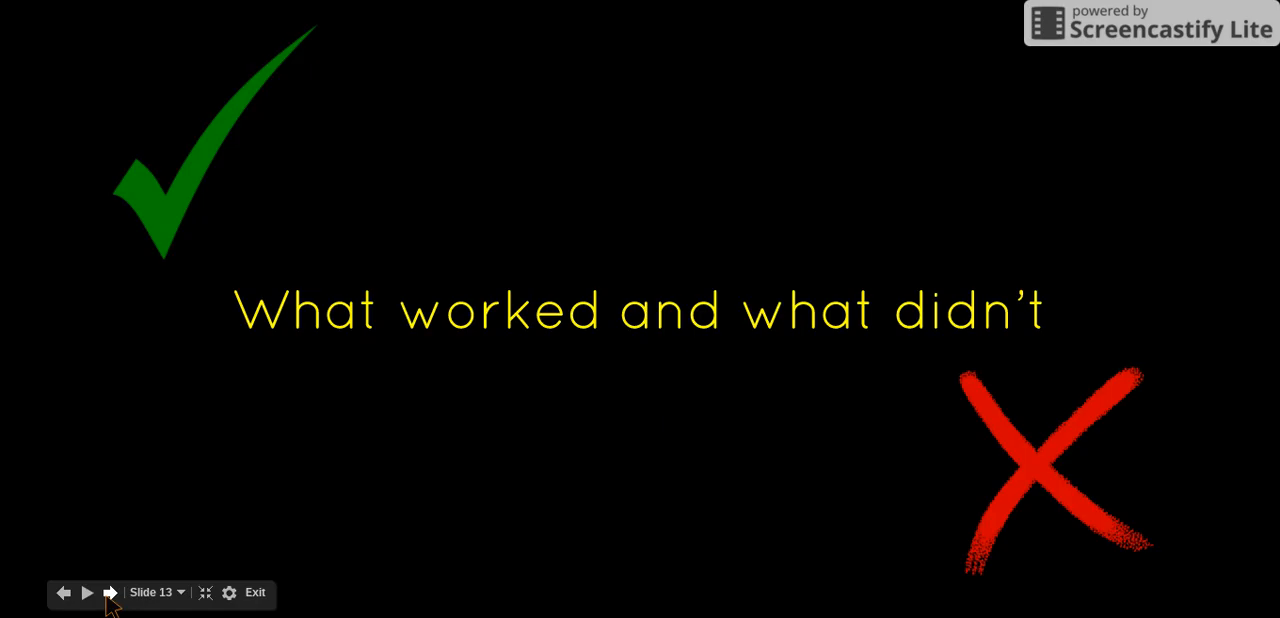
pyautogui.click(110, 592)
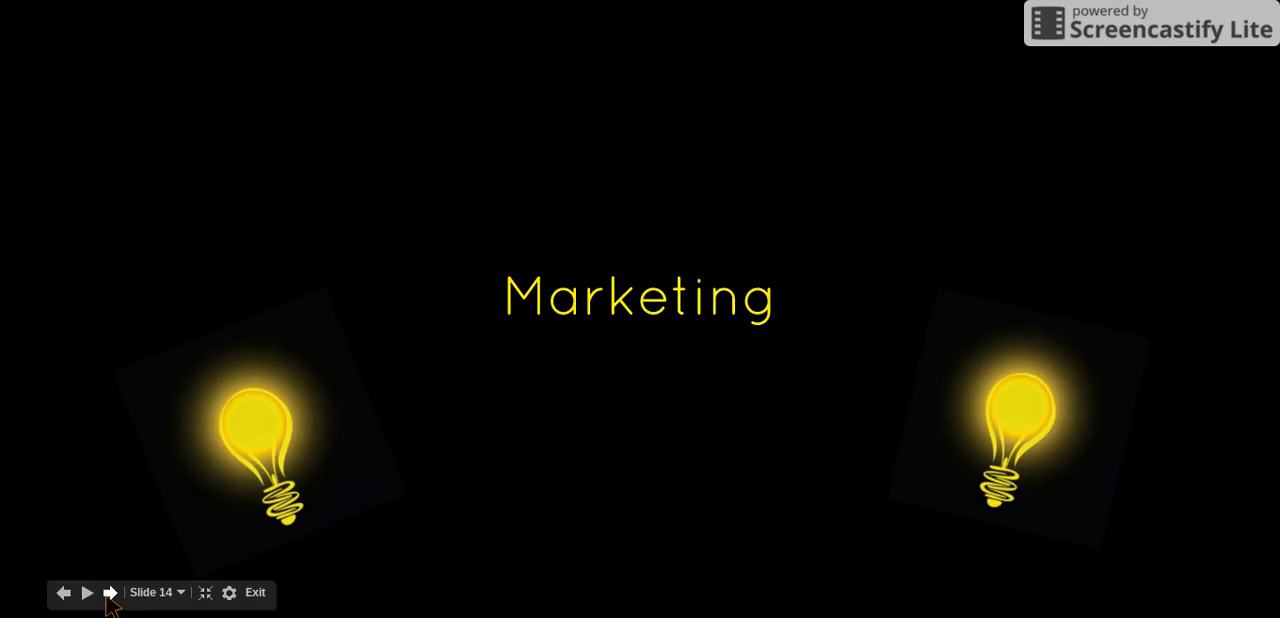
pyautogui.click(110, 593)
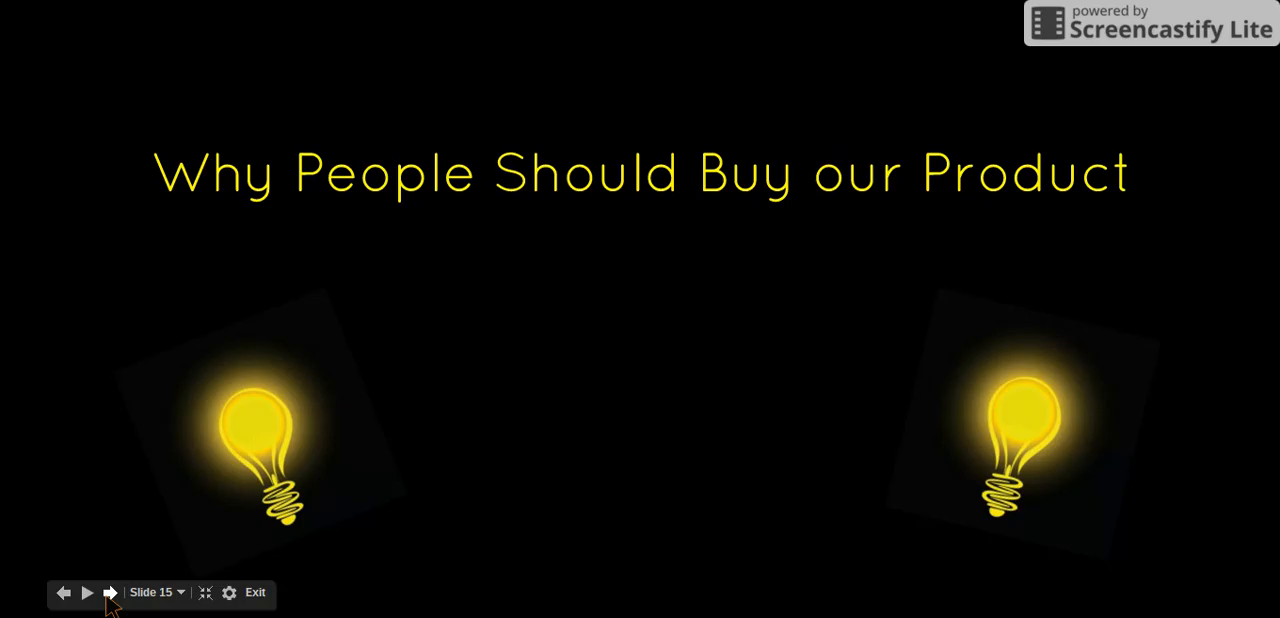
# - Advance past the $74.99 price slide to slide 17, "How Edison Influenced Us"
pyautogui.click(110, 593)
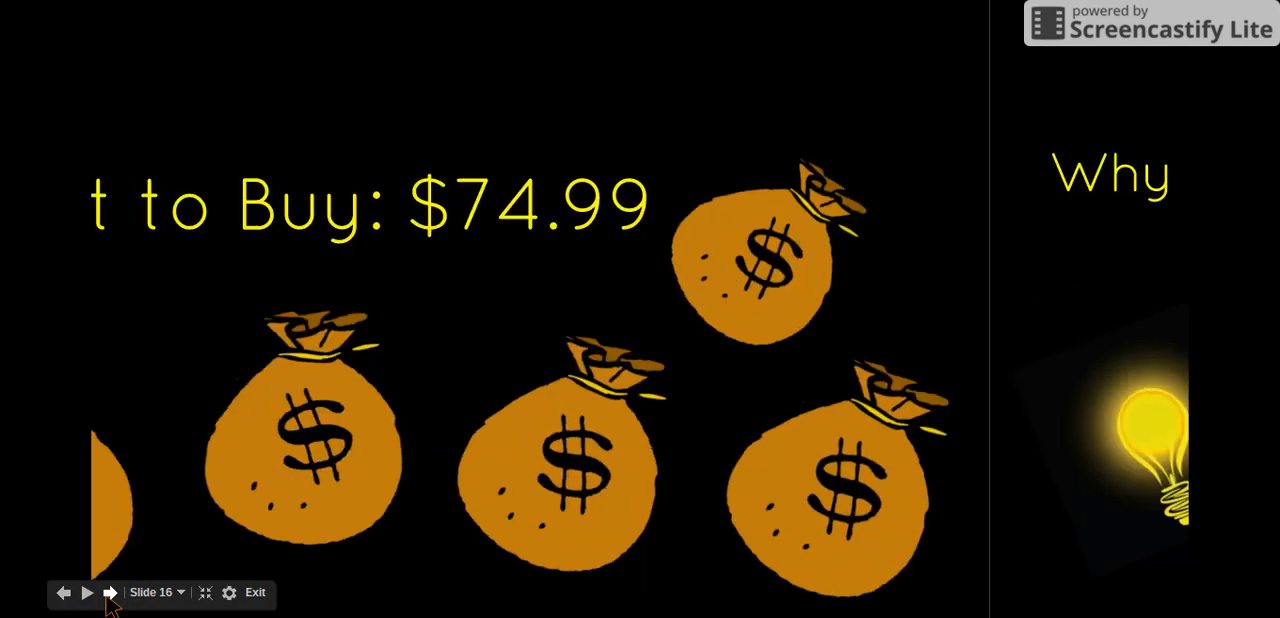
pyautogui.click(111, 592)
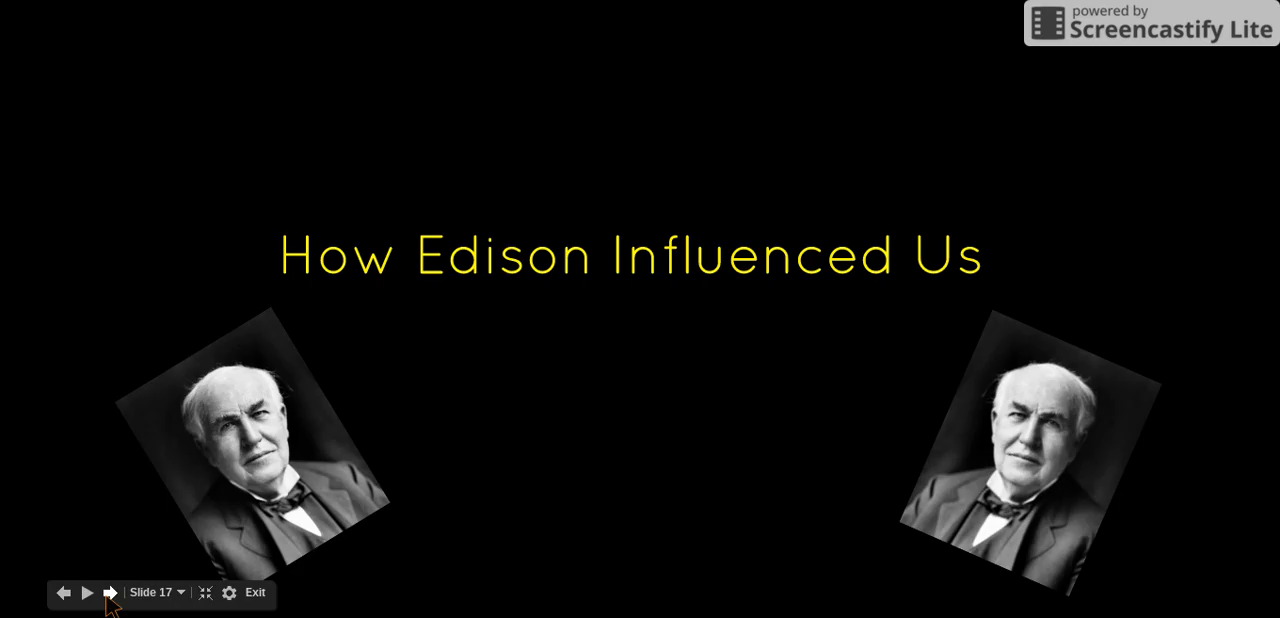
# - Show the team photo and final lightbulb slide 19, then exit to the editor
pyautogui.click(110, 592)
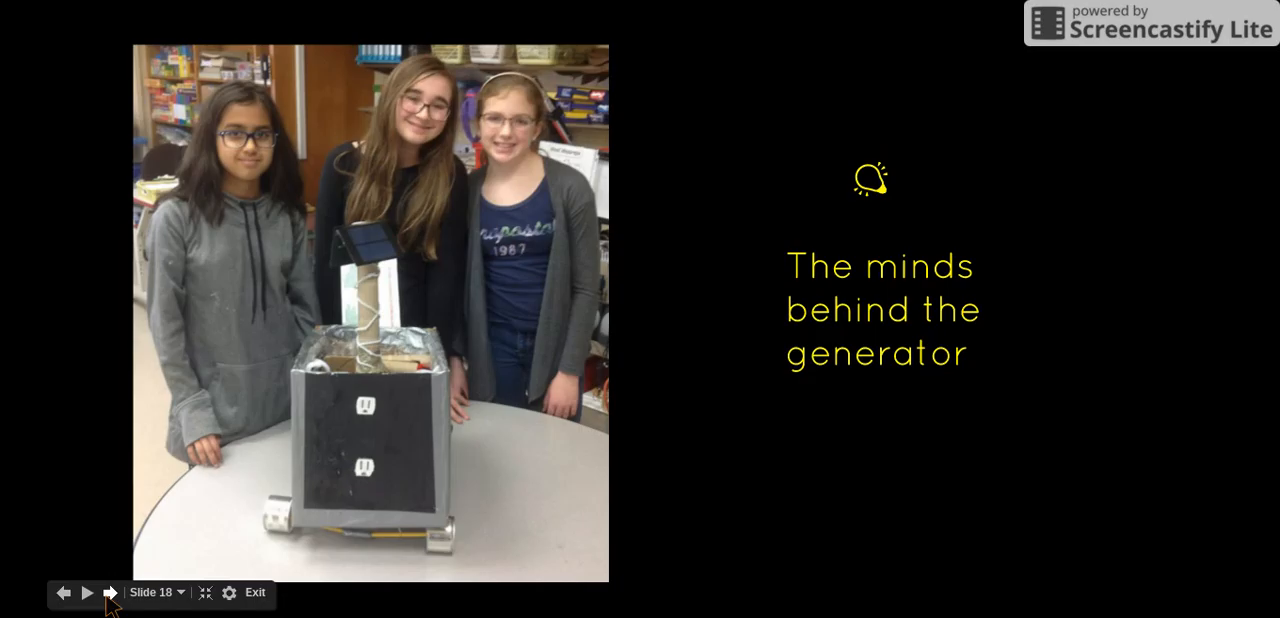
pyautogui.click(110, 593)
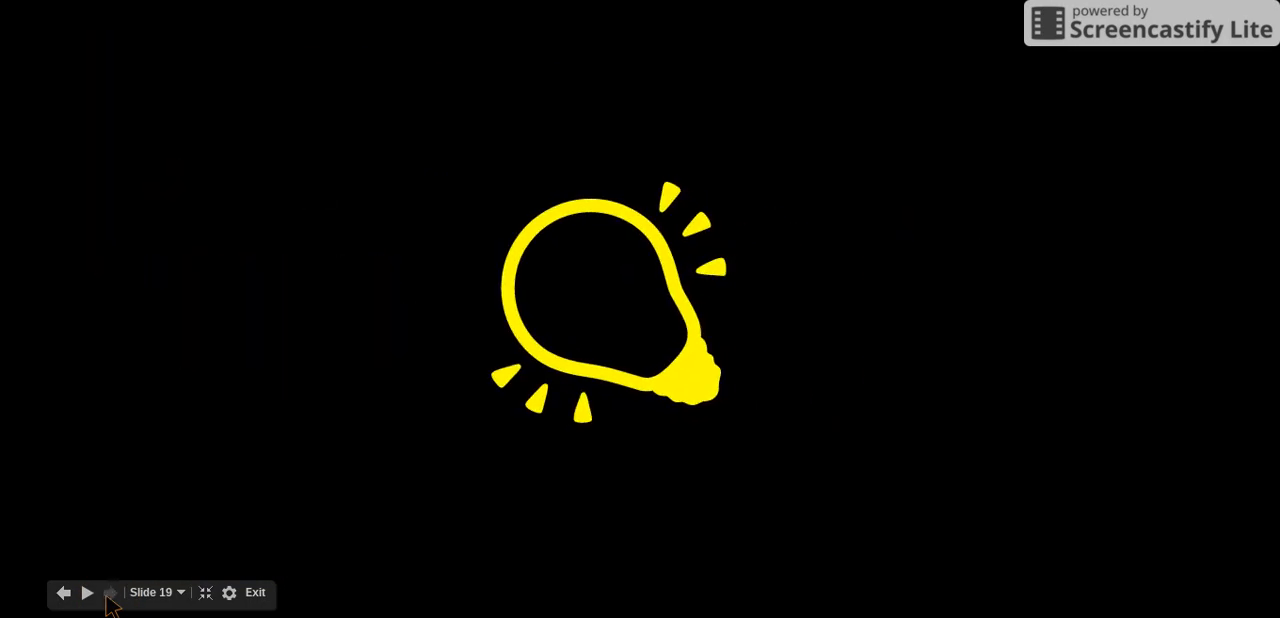
pyautogui.click(255, 592)
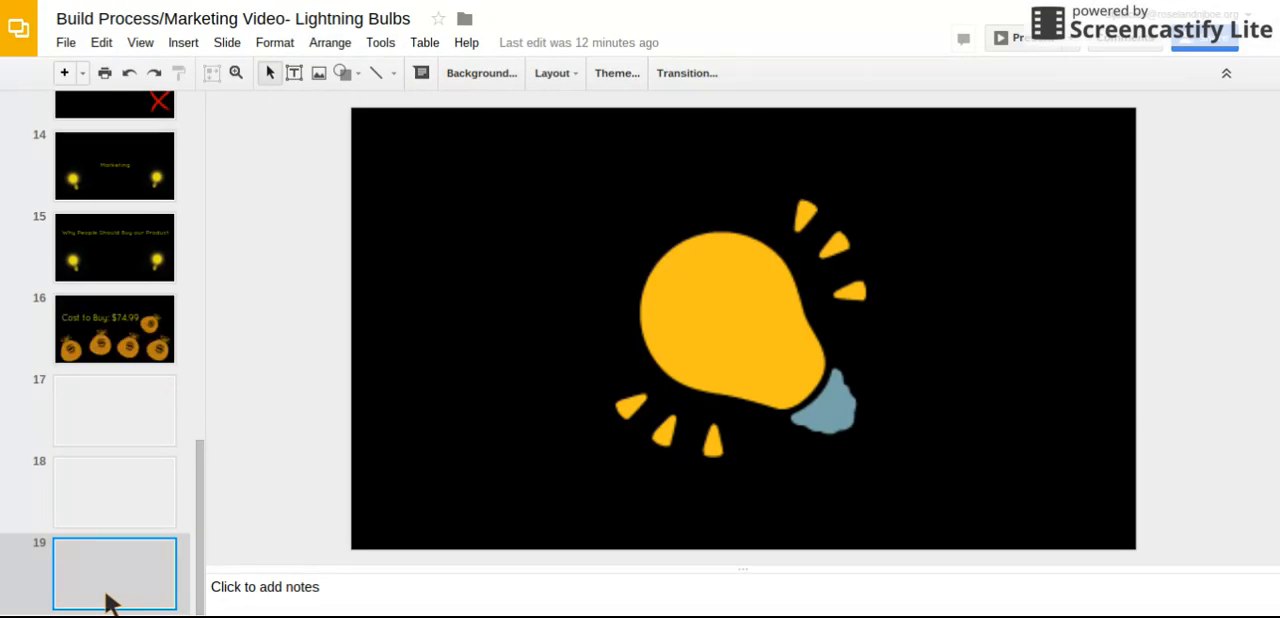